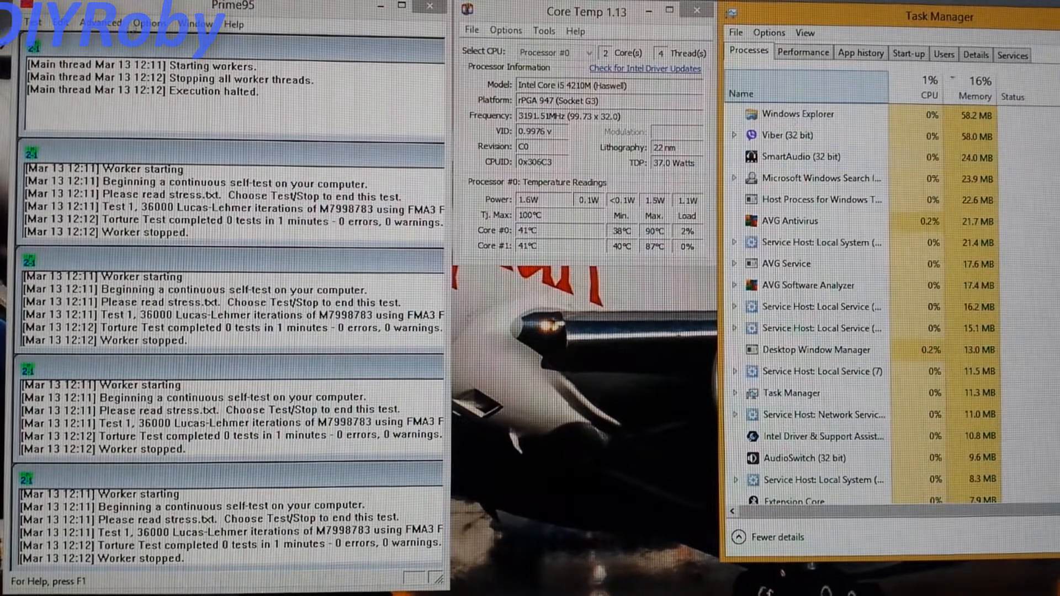
Step: Open Prime95's Test menu to reach the Continue, Stop and Exit commands
click(32, 24)
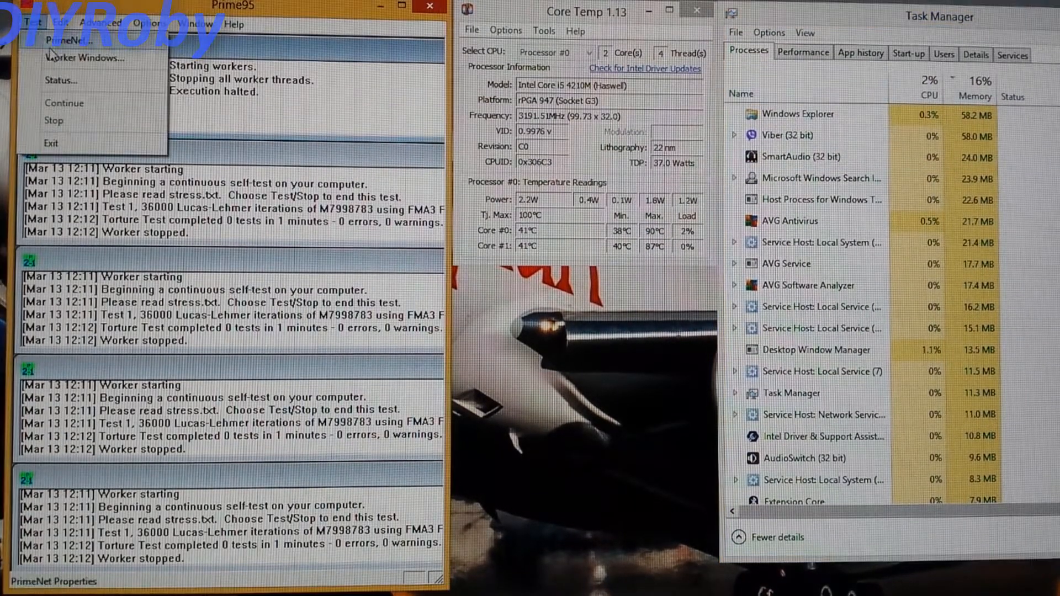
mouse_move(51, 143)
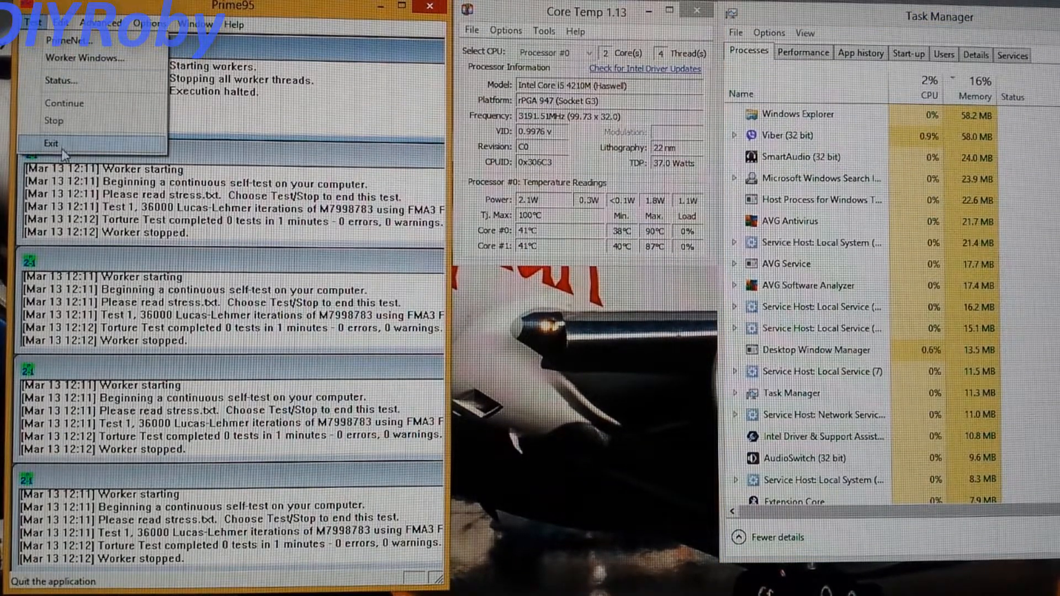
mouse_move(54, 120)
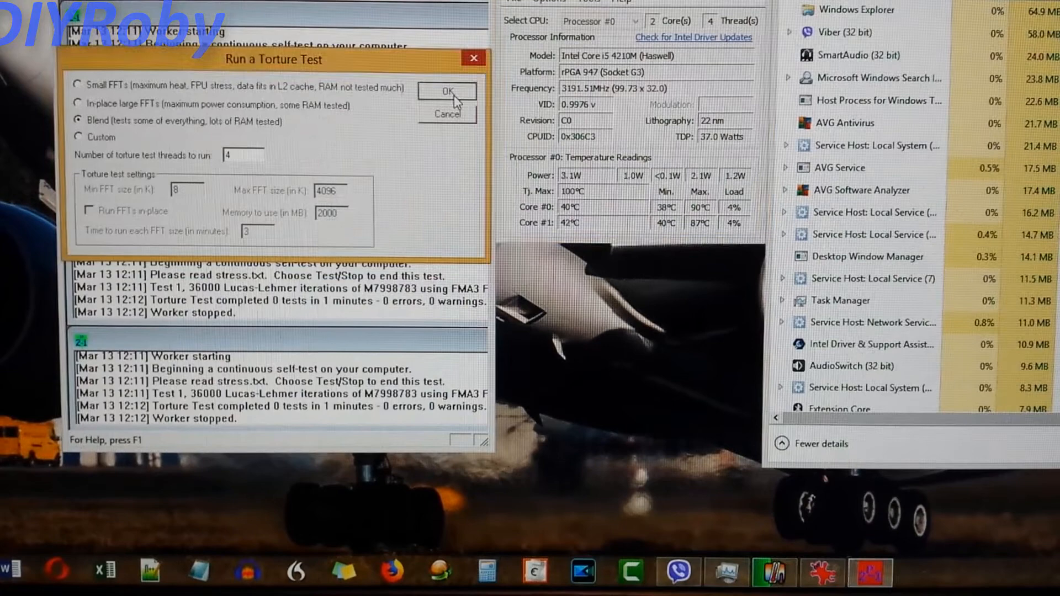
Step: Confirm the Blend torture test with 4 threads in the Run a Torture Test dialog
click(448, 91)
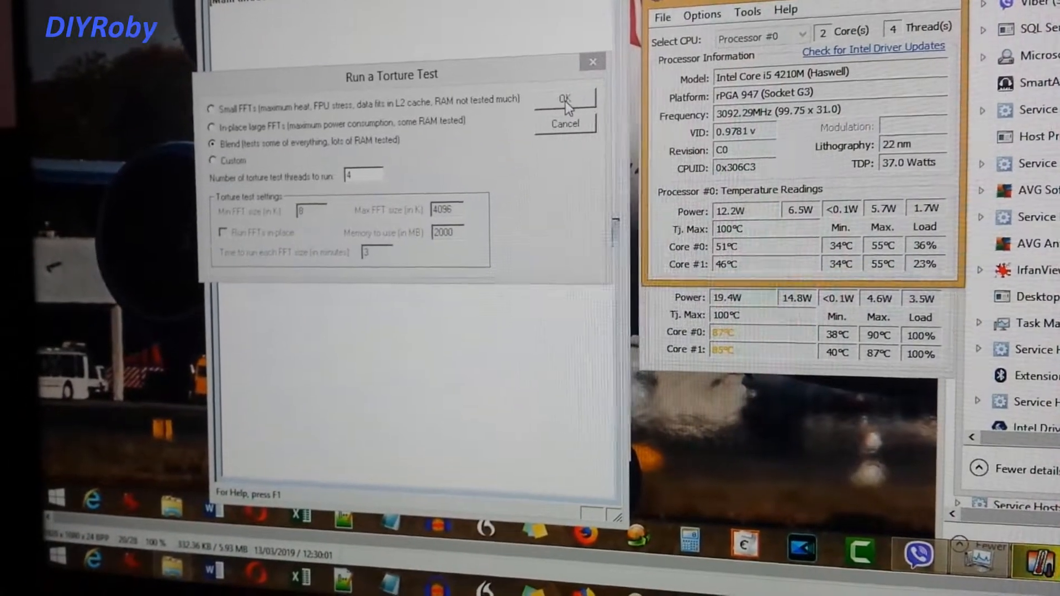
Step: Start the Blend torture test on 4 threads with OK, loading both cores fully
click(565, 102)
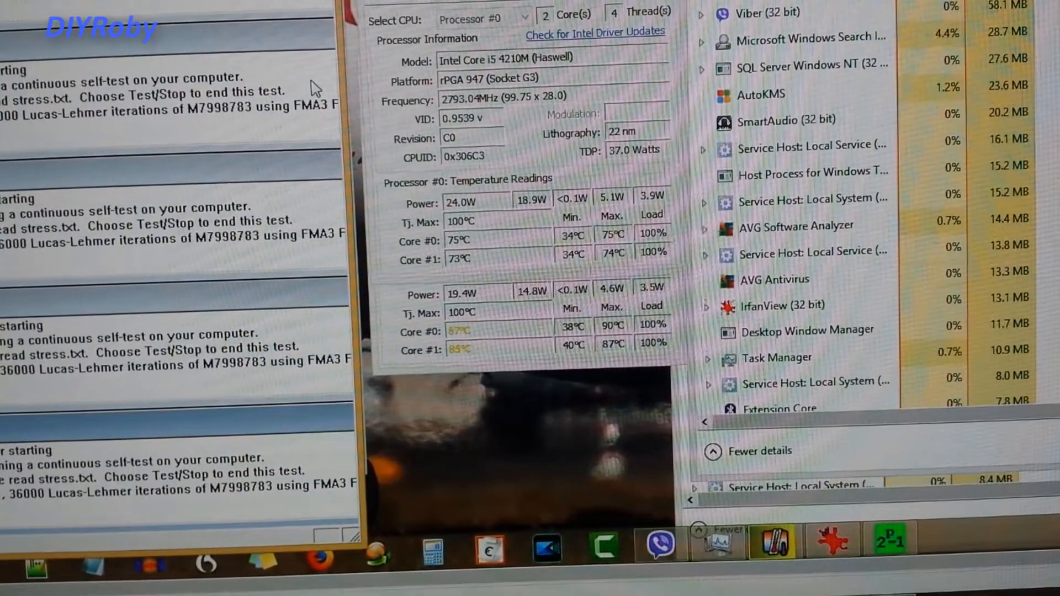